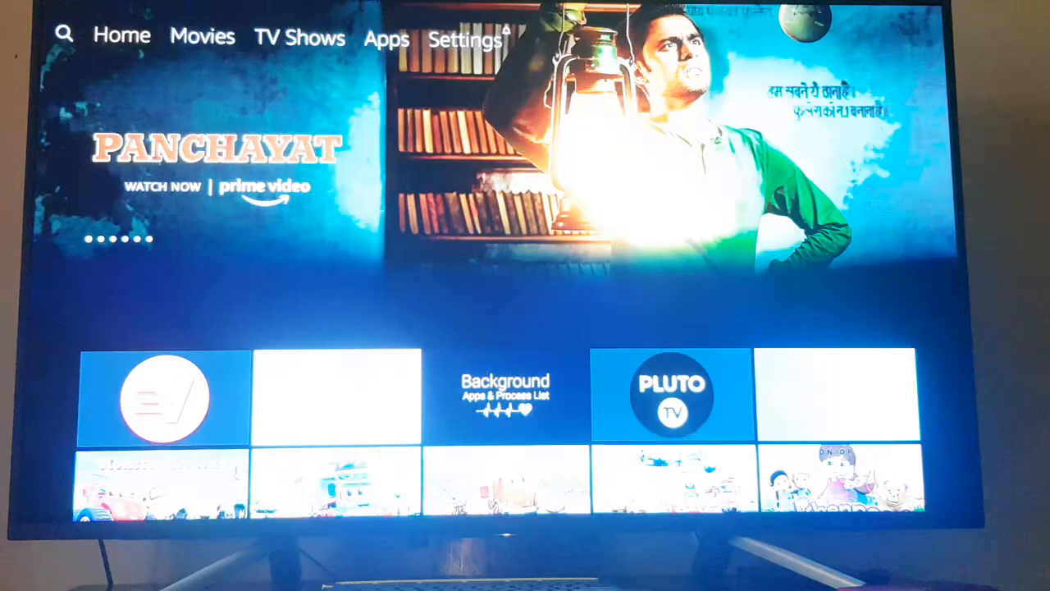
# Reach Display settings with Video Resolution Automatic and Match Original Frame Rate on
pyautogui.click(469, 39)
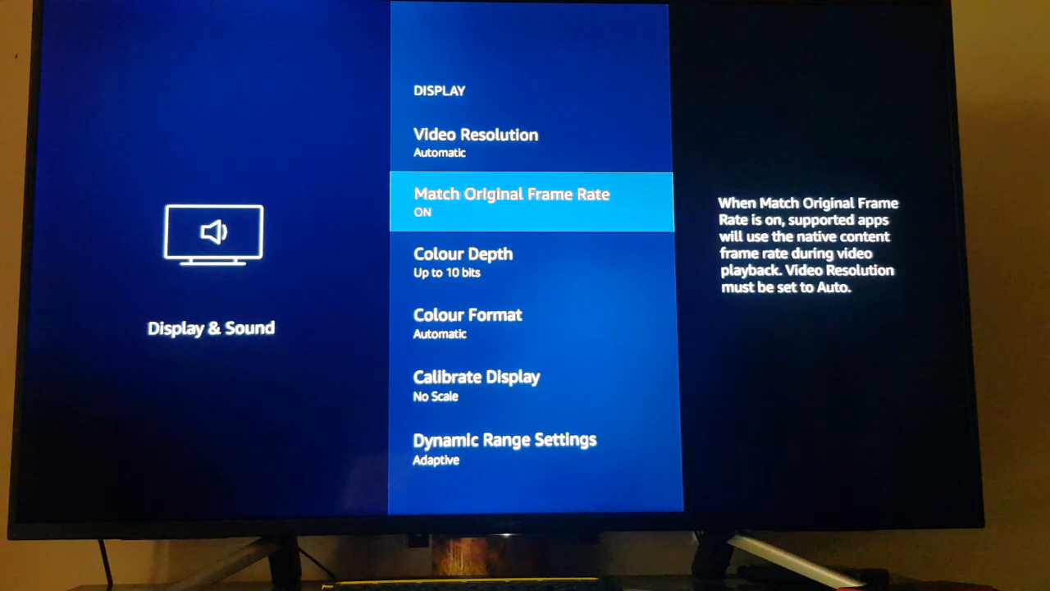
# Keep Dynamic Range Adaptive and reach Advanced Audio, where Volume Leveller is off
pyautogui.press('down')
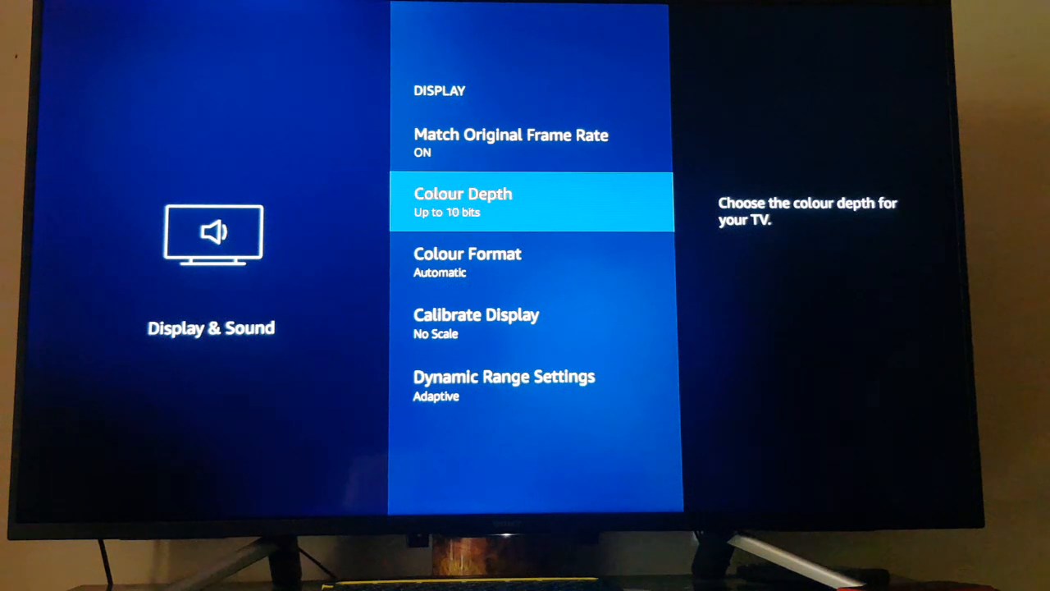
pyautogui.click(463, 200)
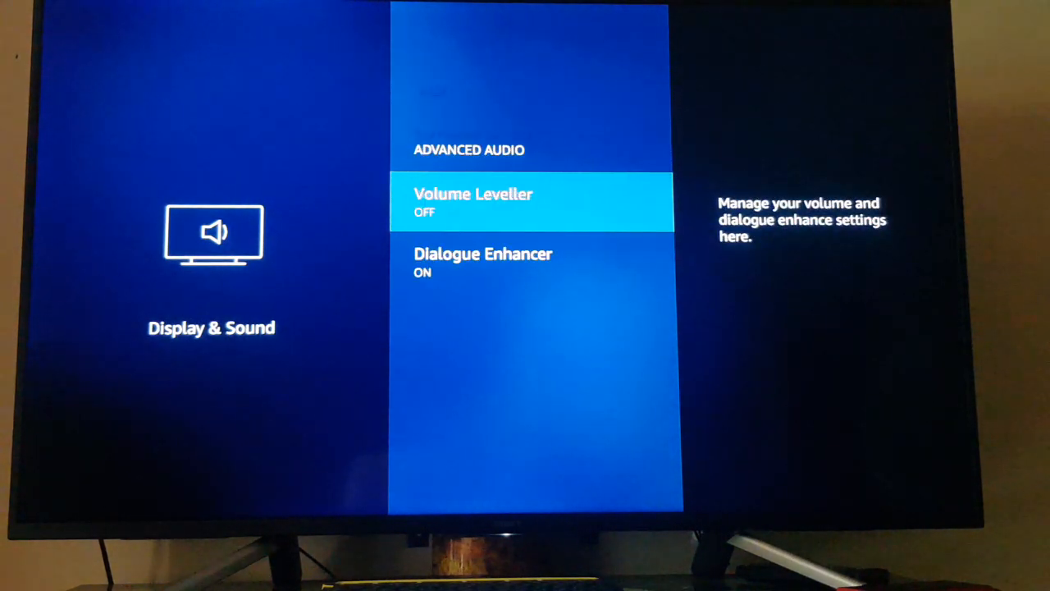
# Confirm Dialogue Enhancer is ON and return to the Audio menu
pyautogui.press('down')
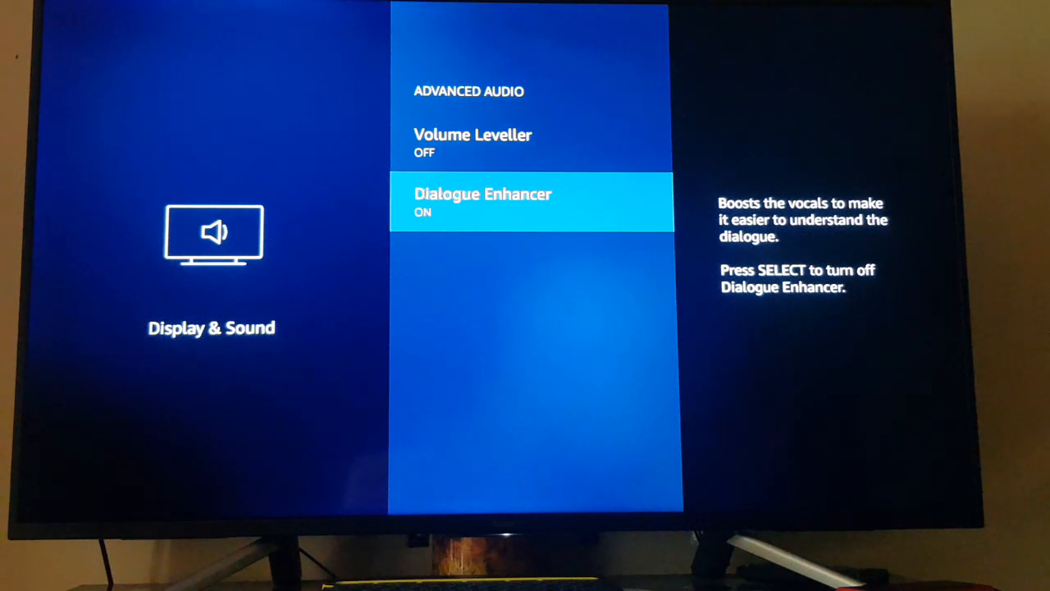
pyautogui.press('Up')
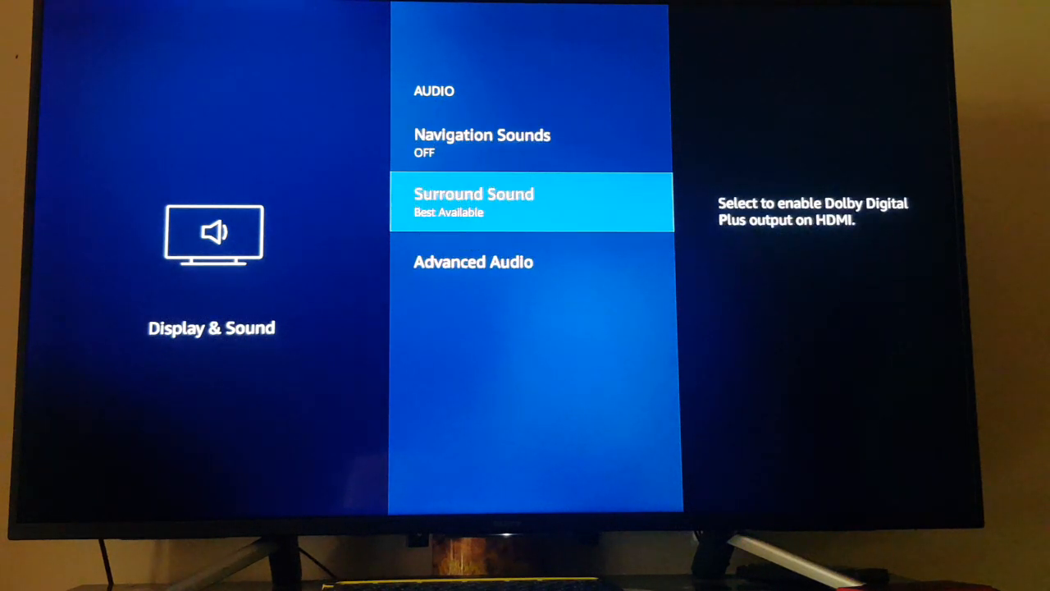
# Switch Navigation Sounds OFF in the Audio menu
pyautogui.press('Up')
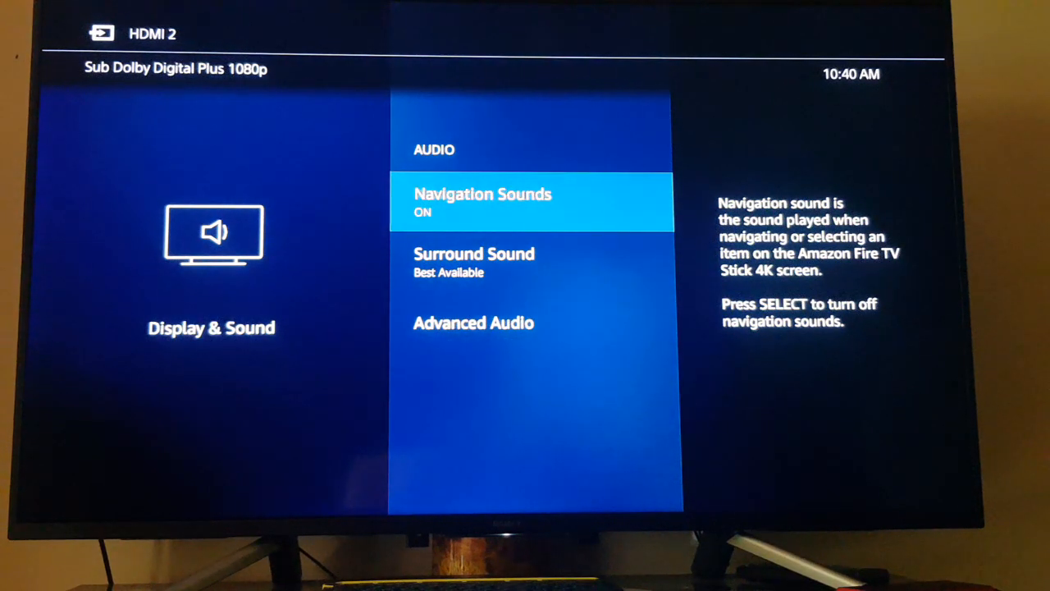
pyautogui.press('down')
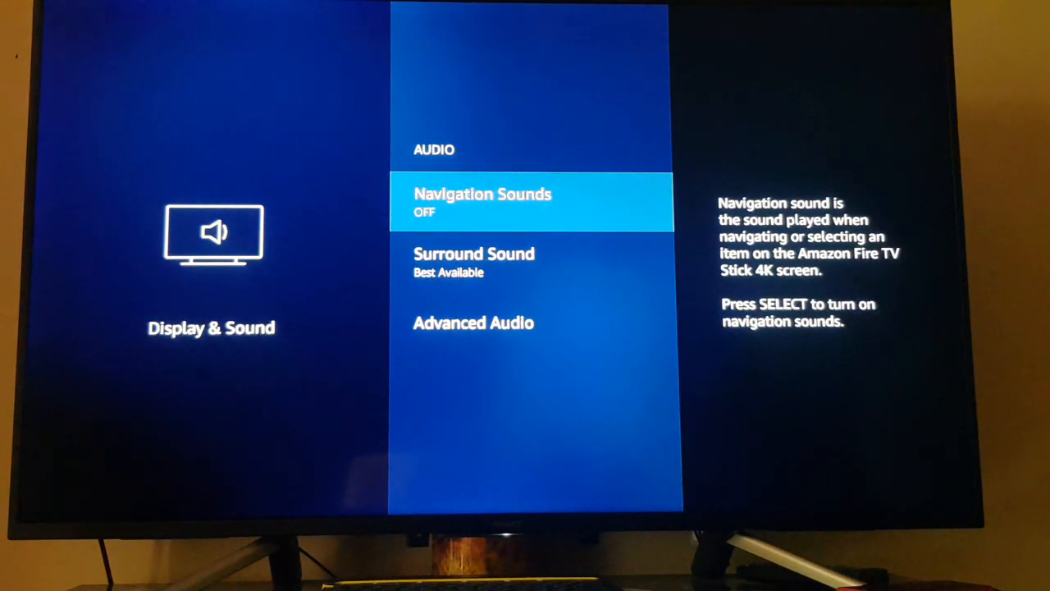
pyautogui.press('down')
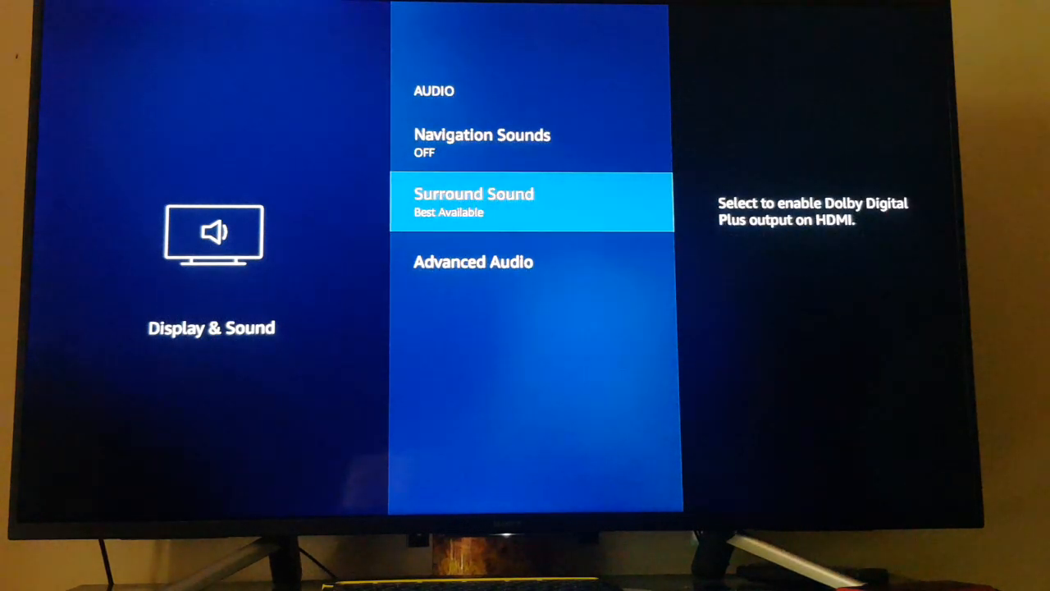
# Return through Display & Sound to the main Settings screen
pyautogui.click(472, 202)
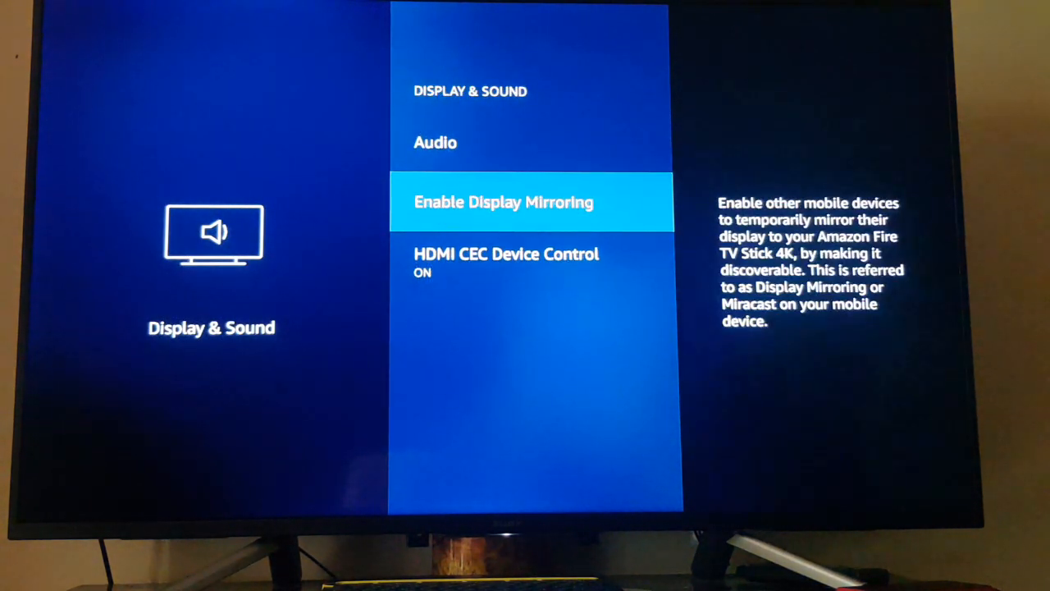
pyautogui.press('Back')
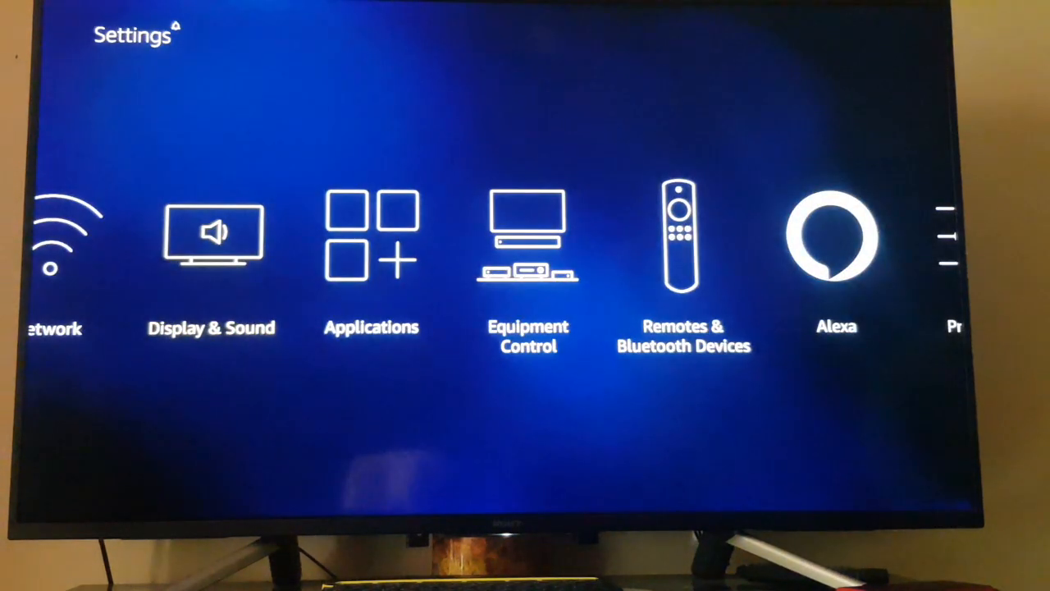